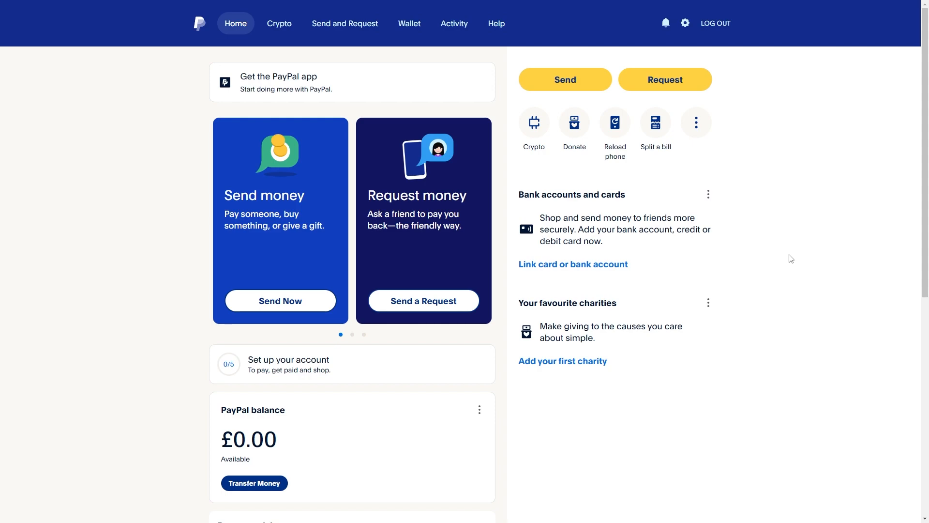
mouse_move(245, 329)
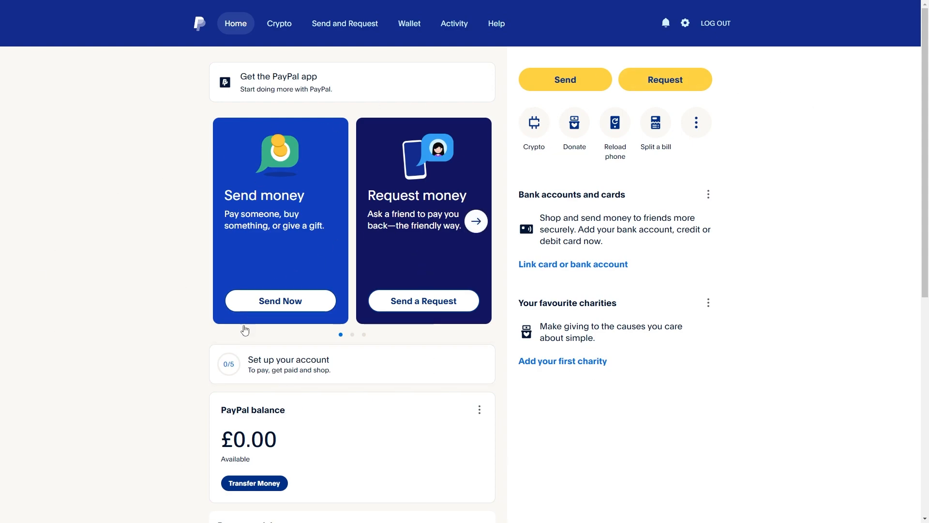
mouse_move(409, 23)
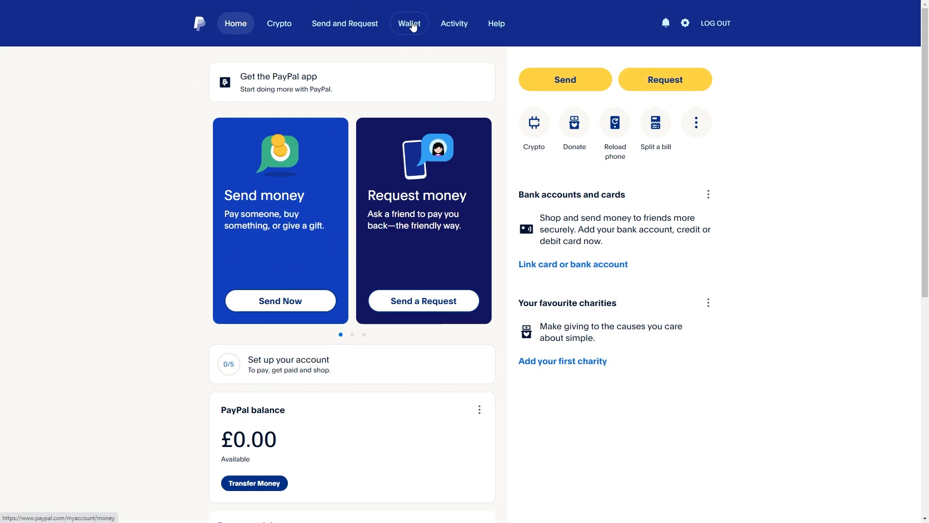
Show the Wallet page offering Link a bank and Link a card beside the £0.00 balance.
left_click(409, 23)
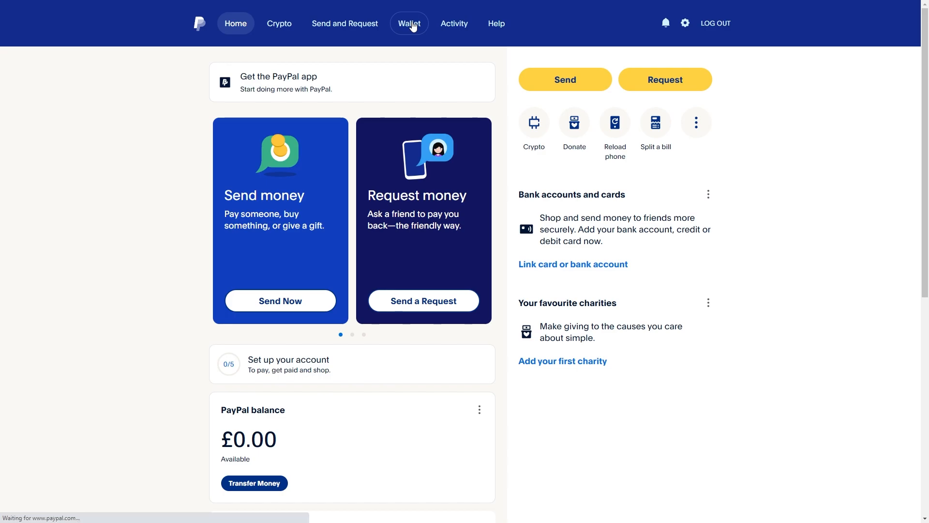
left_click(408, 24)
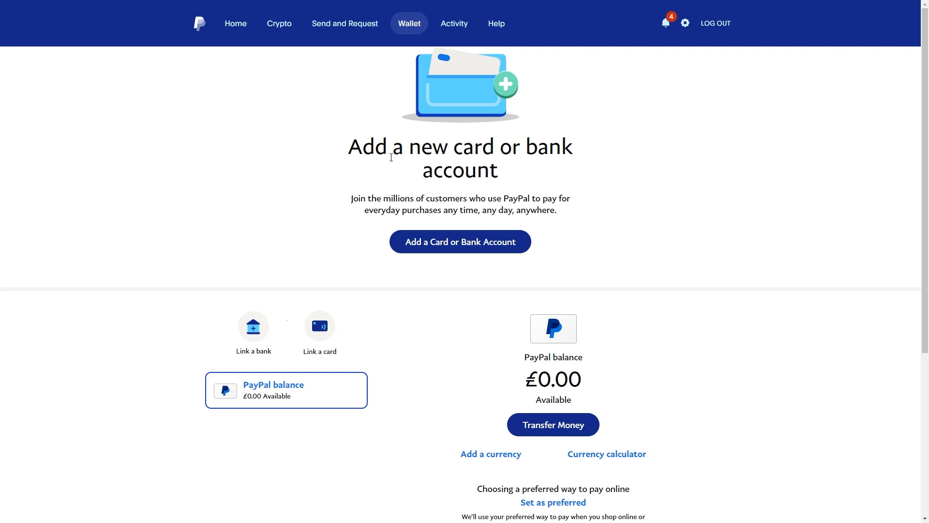
mouse_move(398, 252)
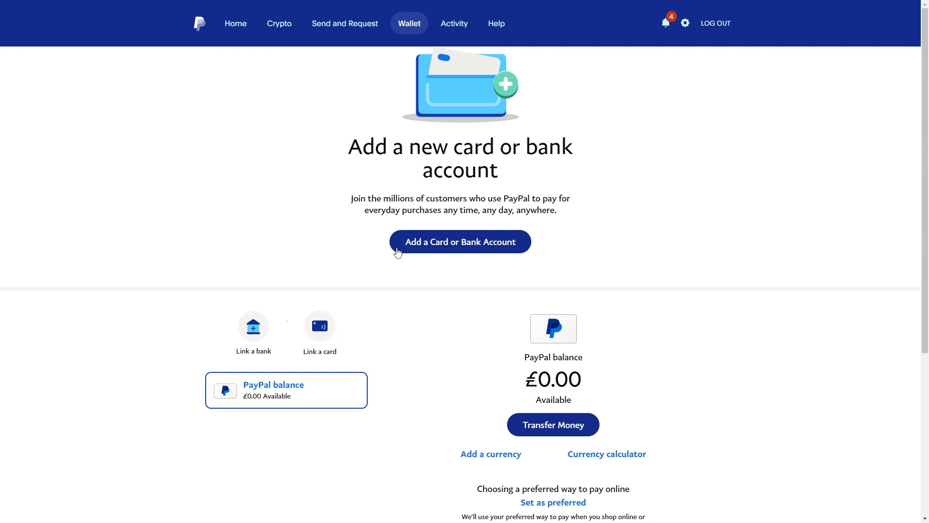
mouse_move(117, 298)
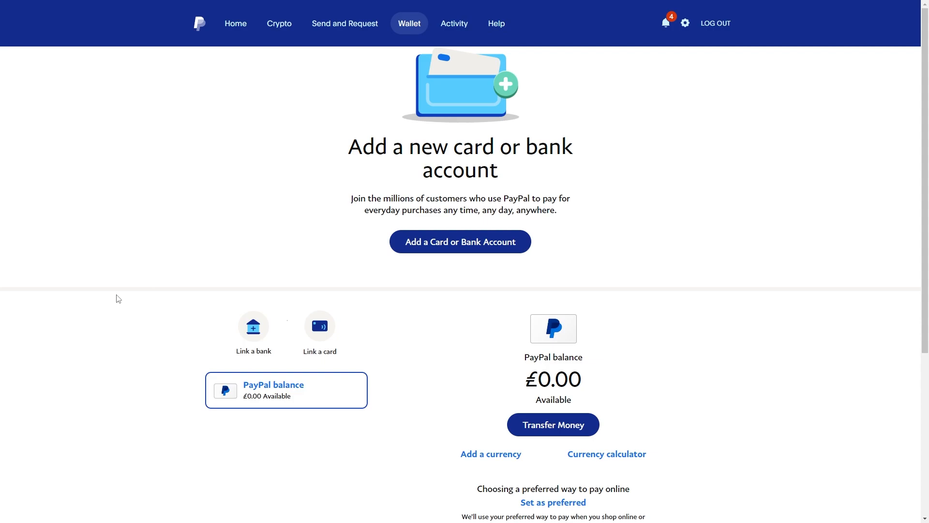
mouse_move(97, 283)
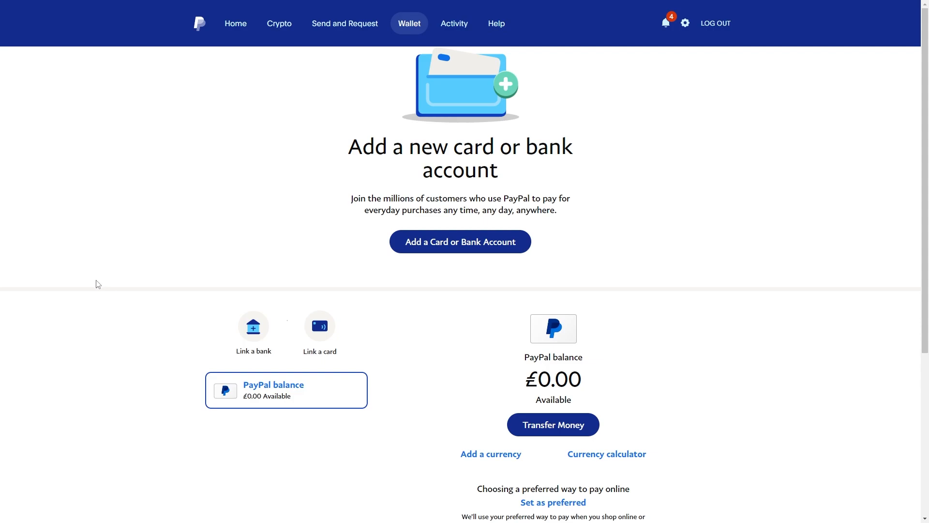
mouse_move(396, 340)
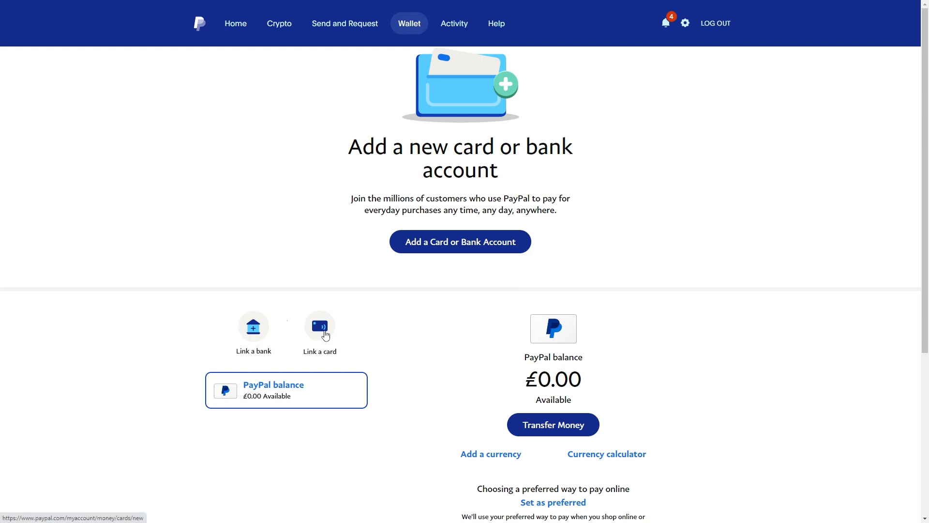
Start linking a debit or credit card and review the card number, card type and expiry fields.
left_click(319, 327)
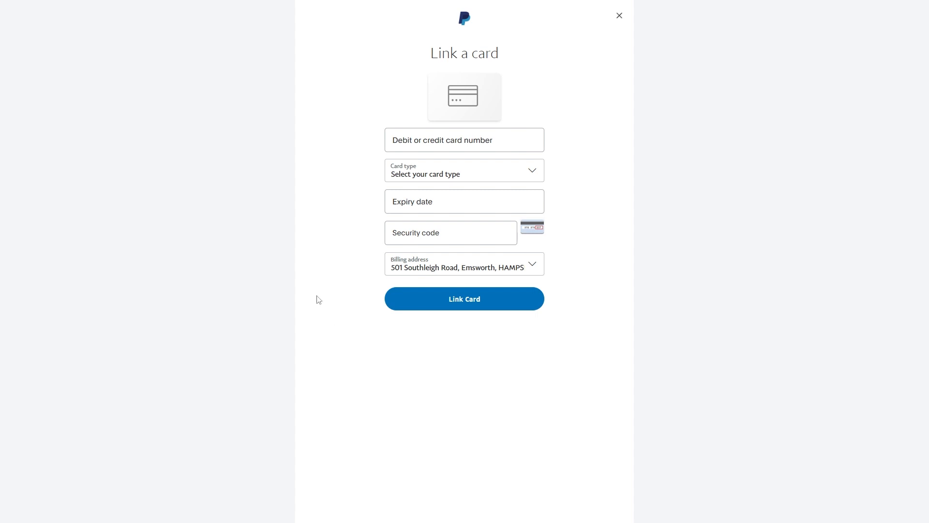
mouse_move(419, 174)
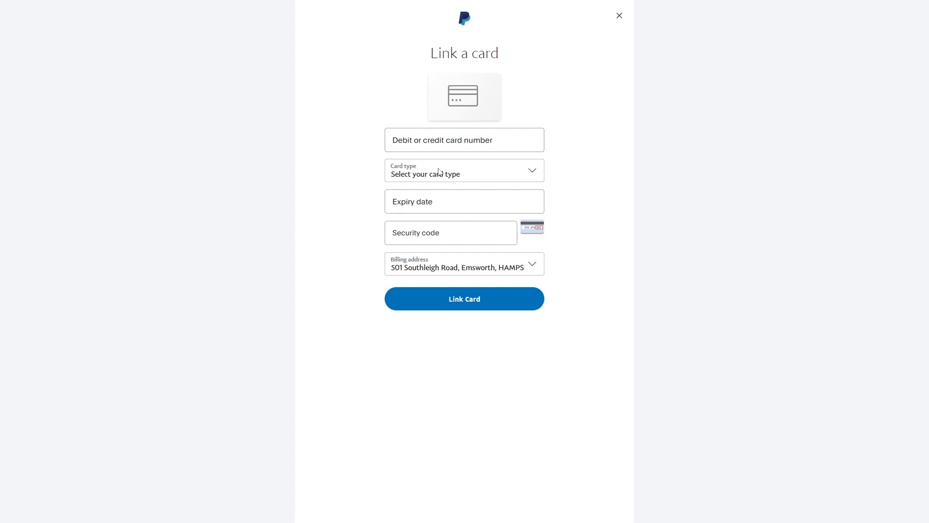
left_click(463, 139)
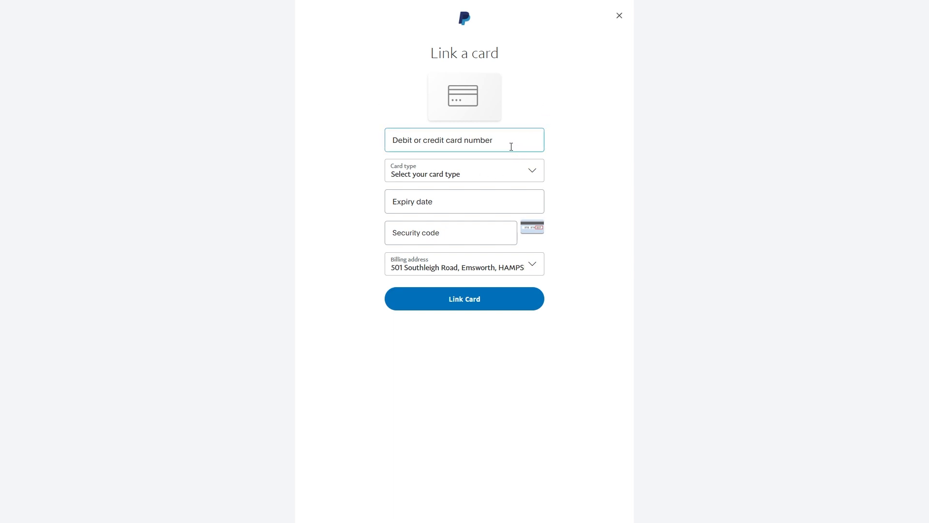
left_click(463, 170)
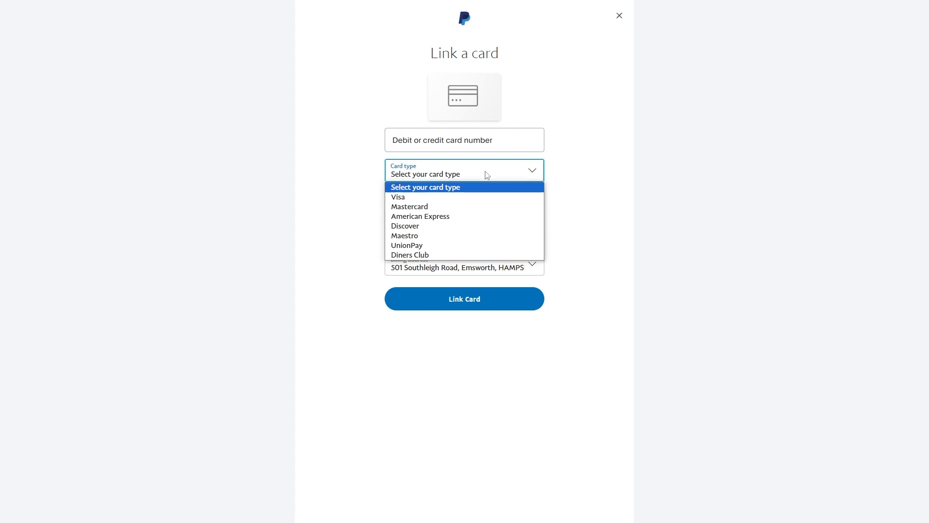
mouse_move(475, 160)
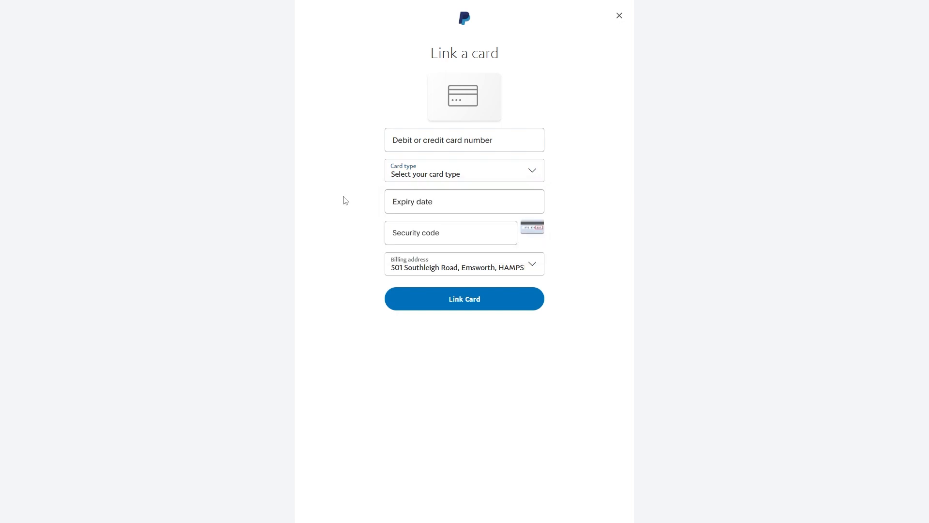
left_click(463, 201)
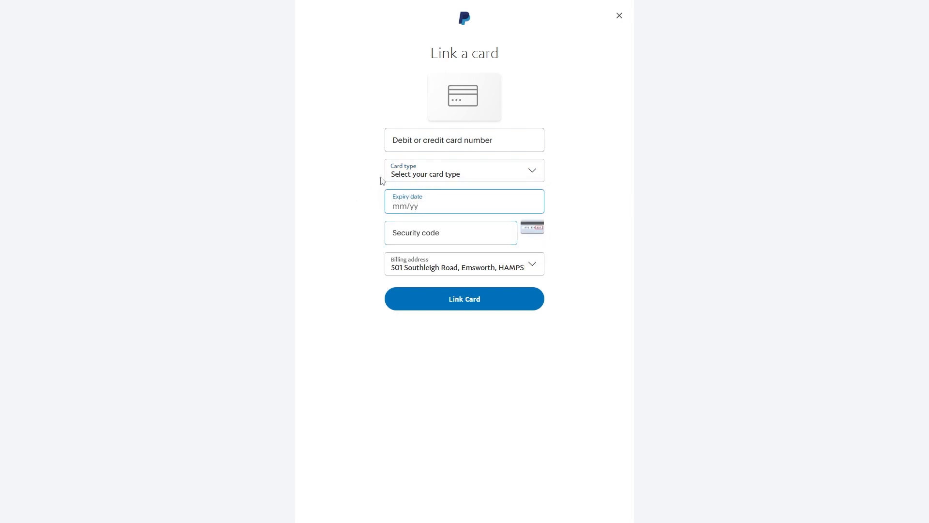
left_click(450, 232)
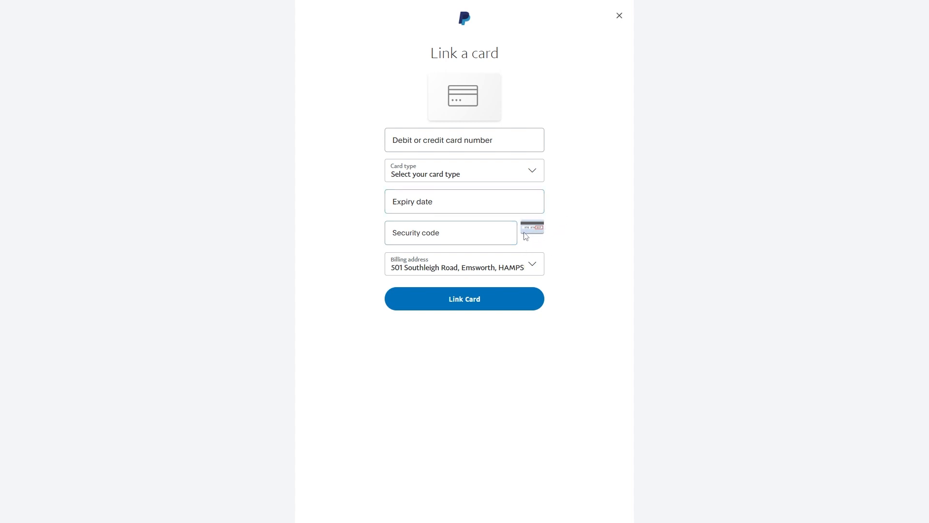
mouse_move(546, 224)
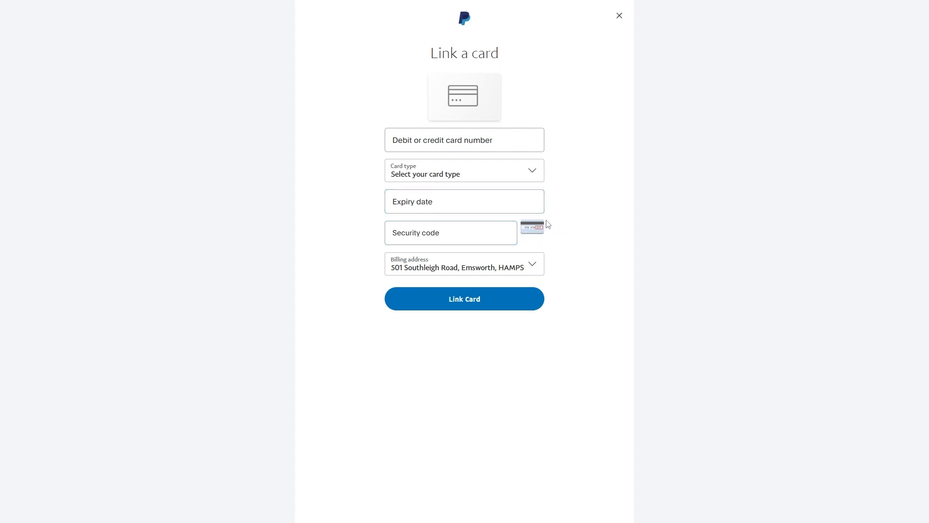
mouse_move(389, 271)
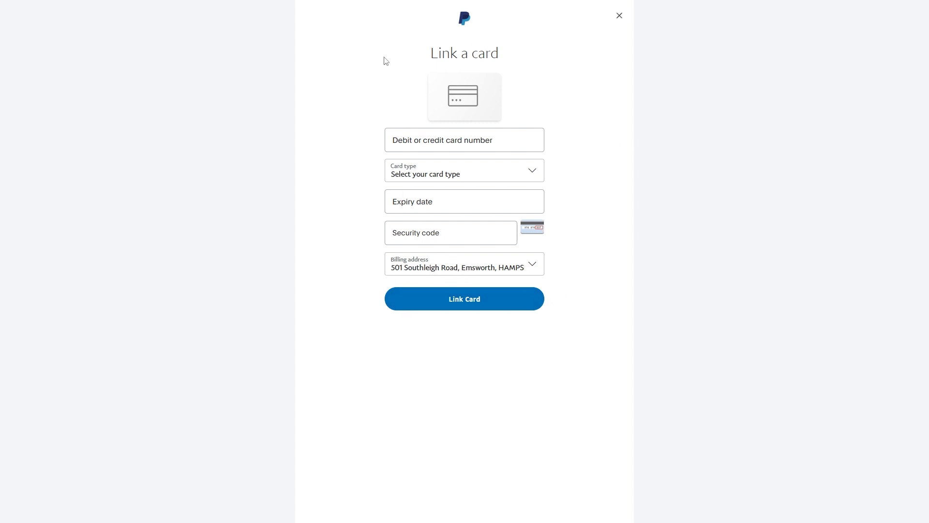
mouse_move(582, 207)
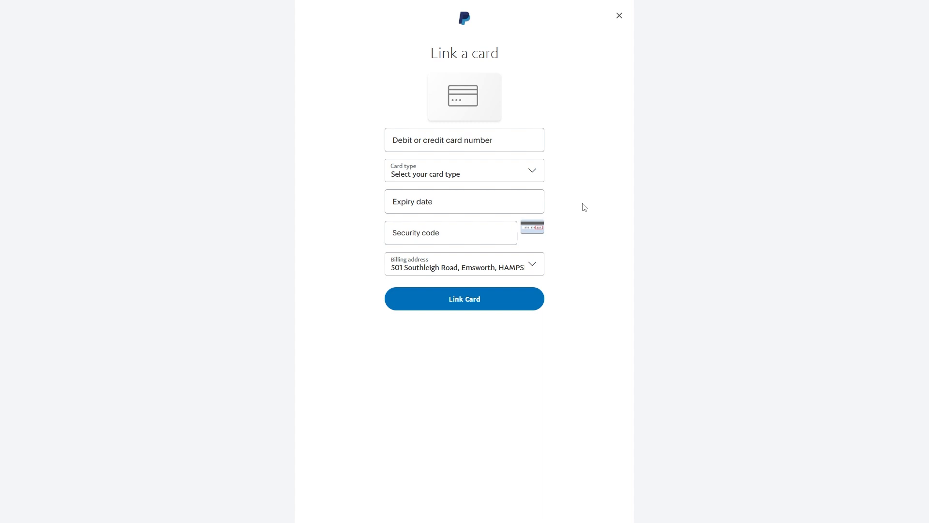
mouse_move(472, 298)
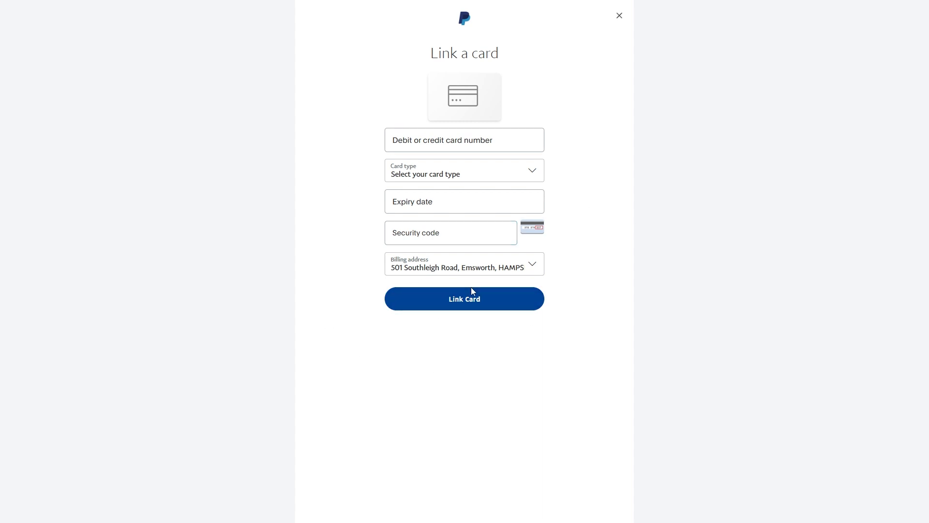
Leave the empty Link a card form and return to the Wallet page with the £0.00 balance.
left_click(620, 15)
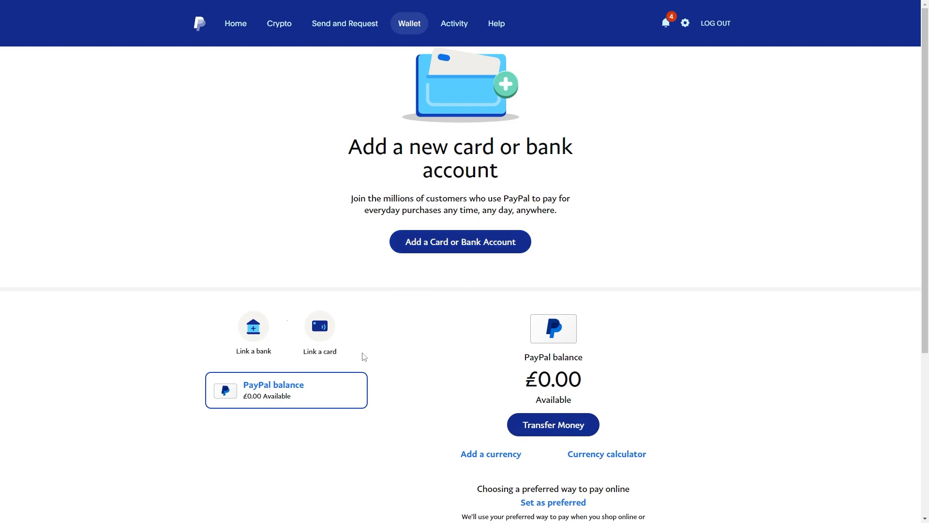
mouse_move(345, 23)
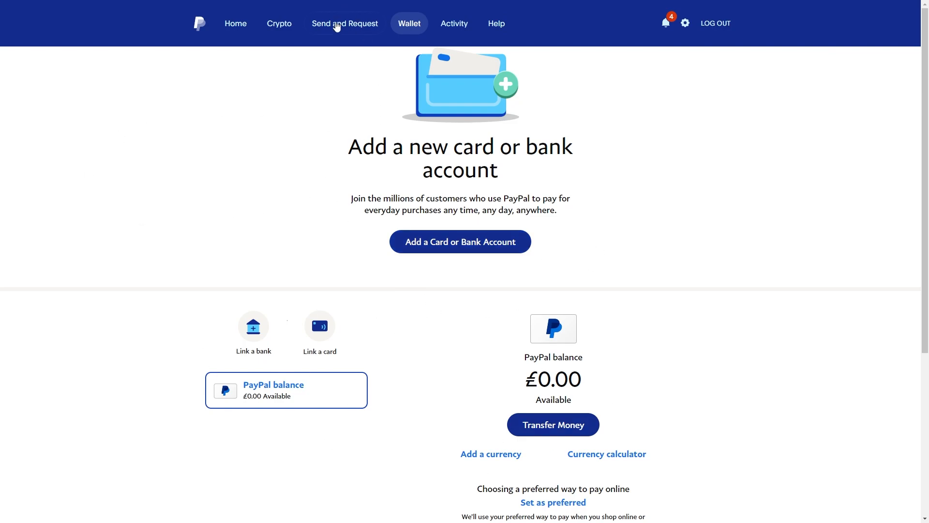
View the Send Money page and its recipient search box.
left_click(345, 23)
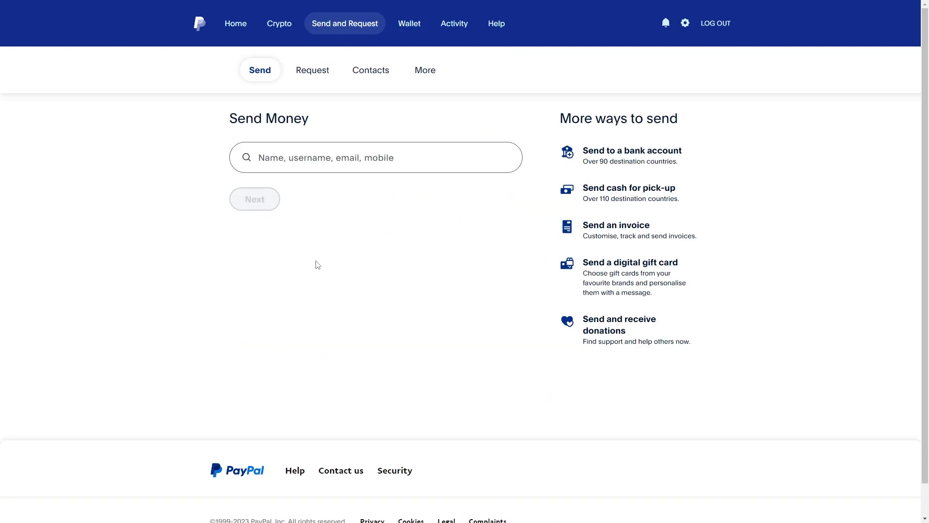
mouse_move(315, 257)
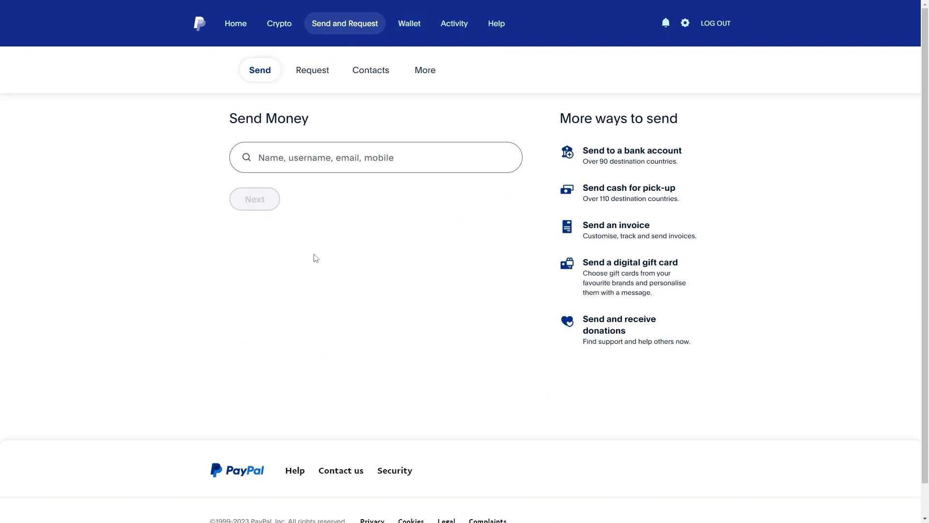
mouse_move(323, 143)
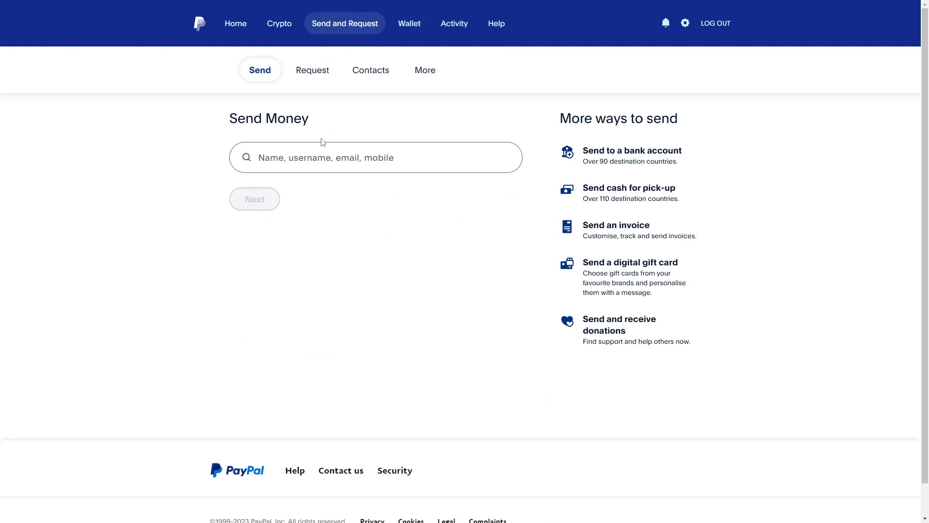
left_click(376, 157)
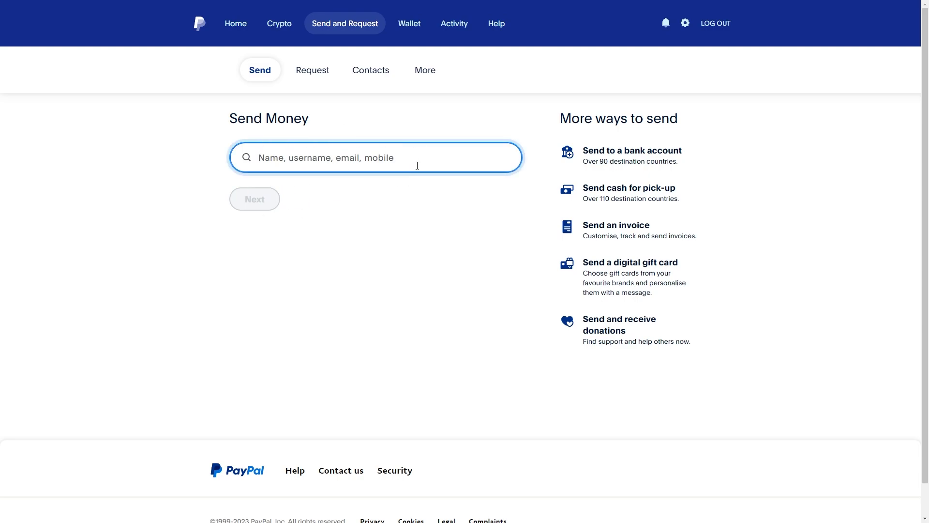
mouse_move(434, 144)
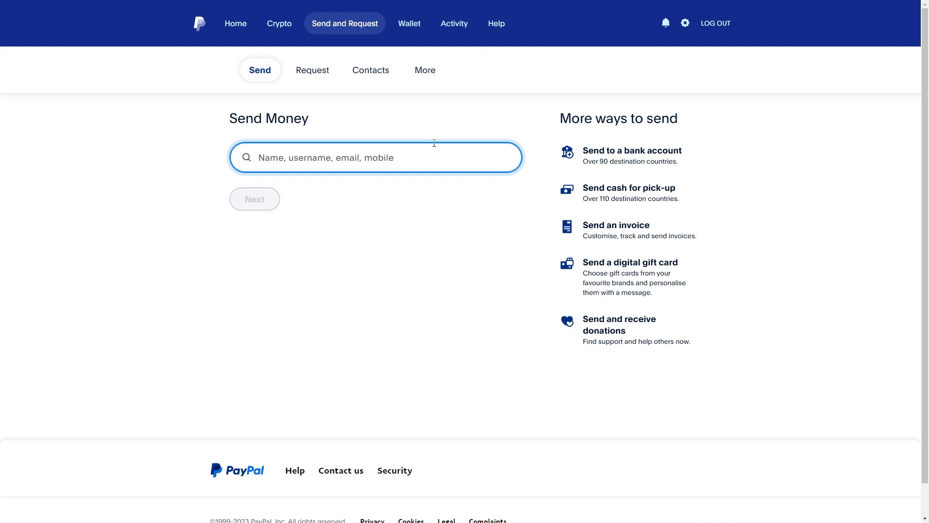
mouse_move(427, 138)
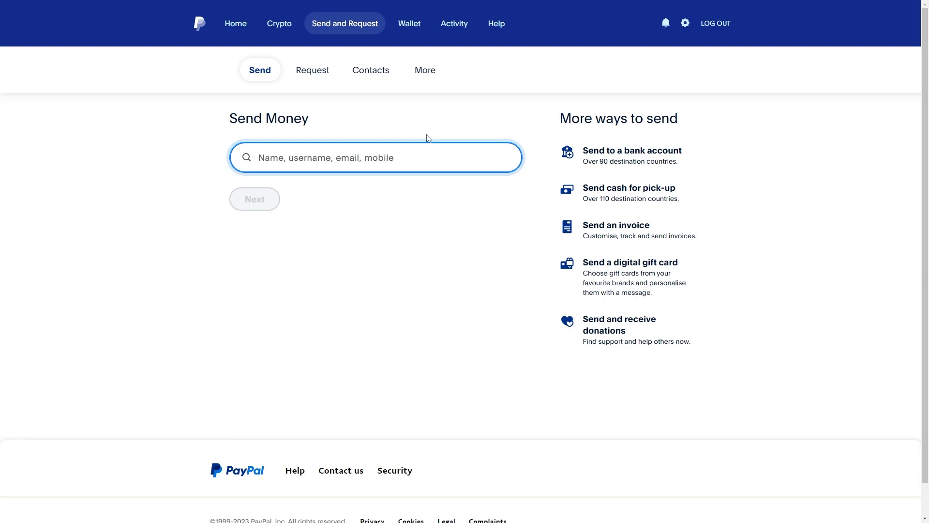
mouse_move(409, 17)
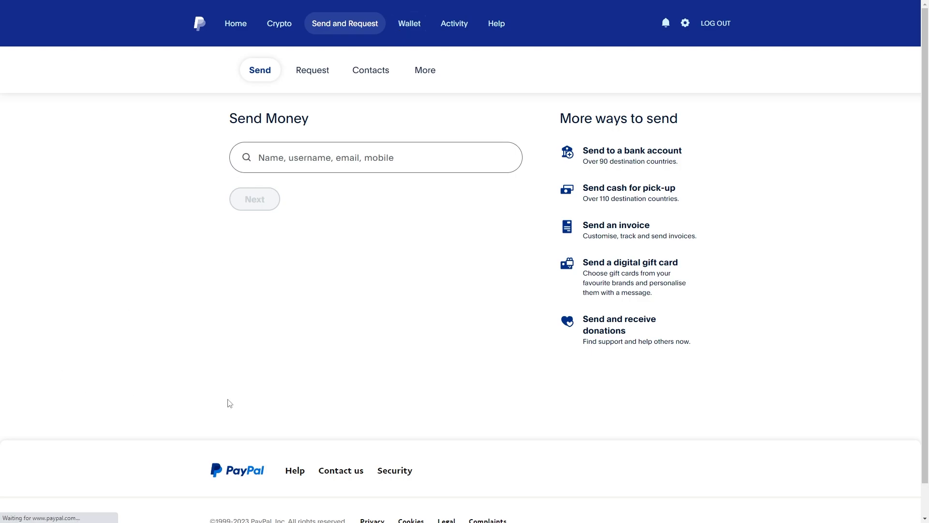
Return via the Wallet to the account home page showing the £0.00 balance.
left_click(409, 23)
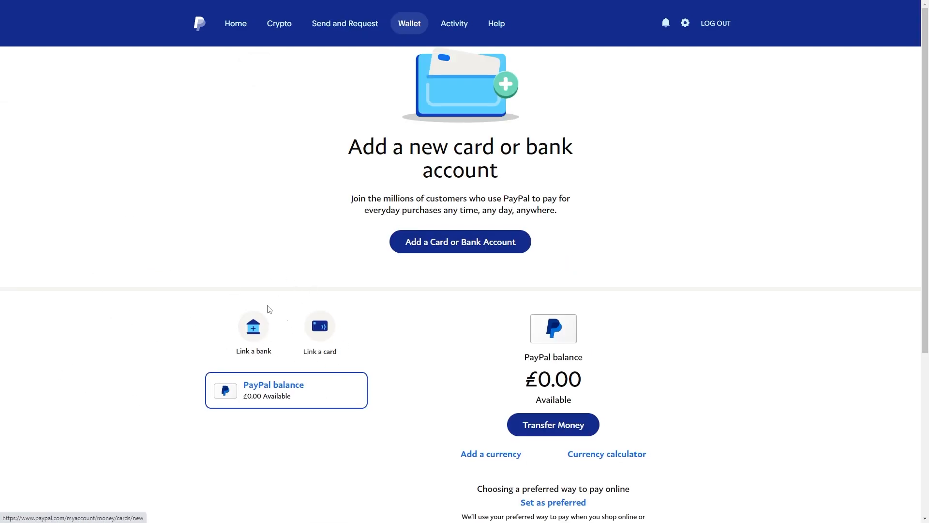
left_click(235, 23)
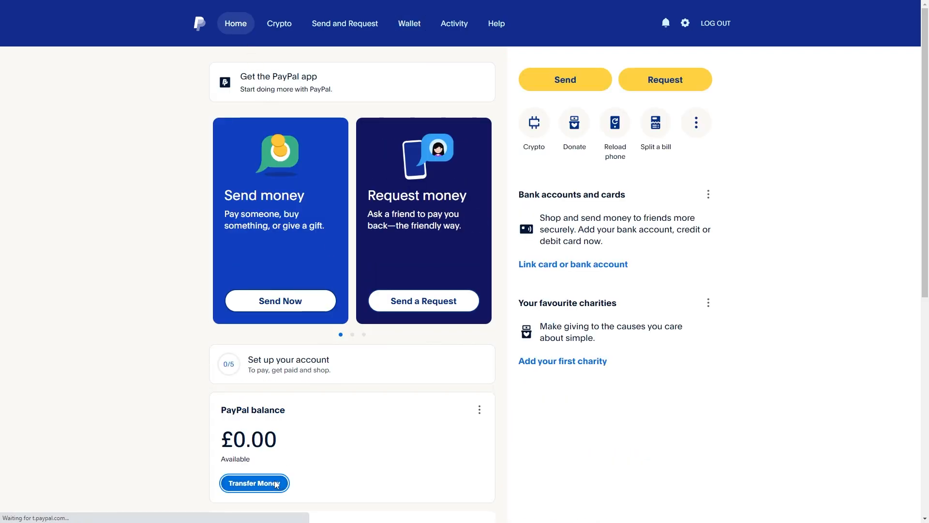
Start Transfer Money to top up the balance, revealing the add-bank-account-first notice.
left_click(253, 482)
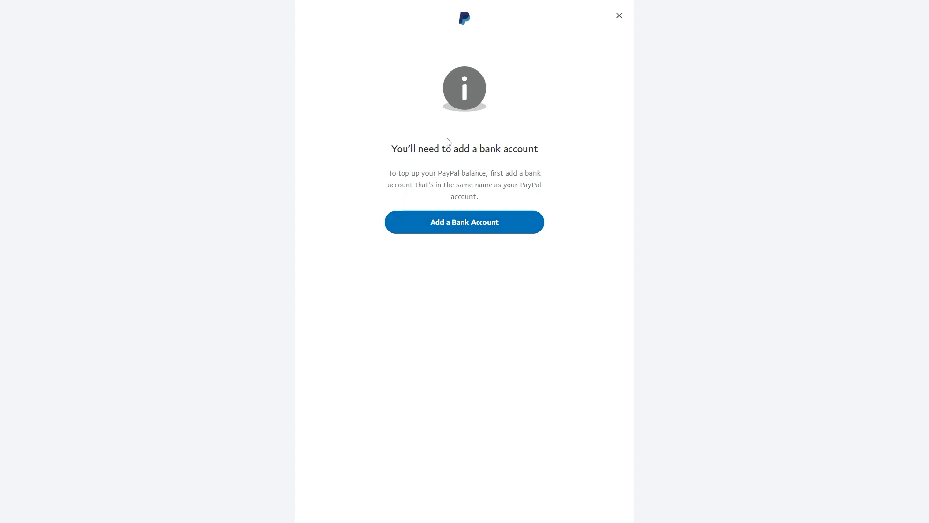
mouse_move(458, 183)
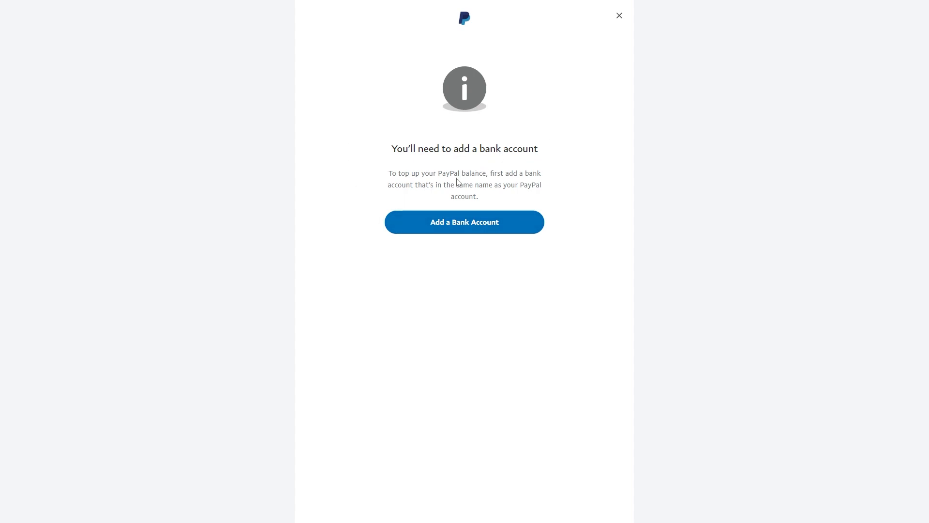